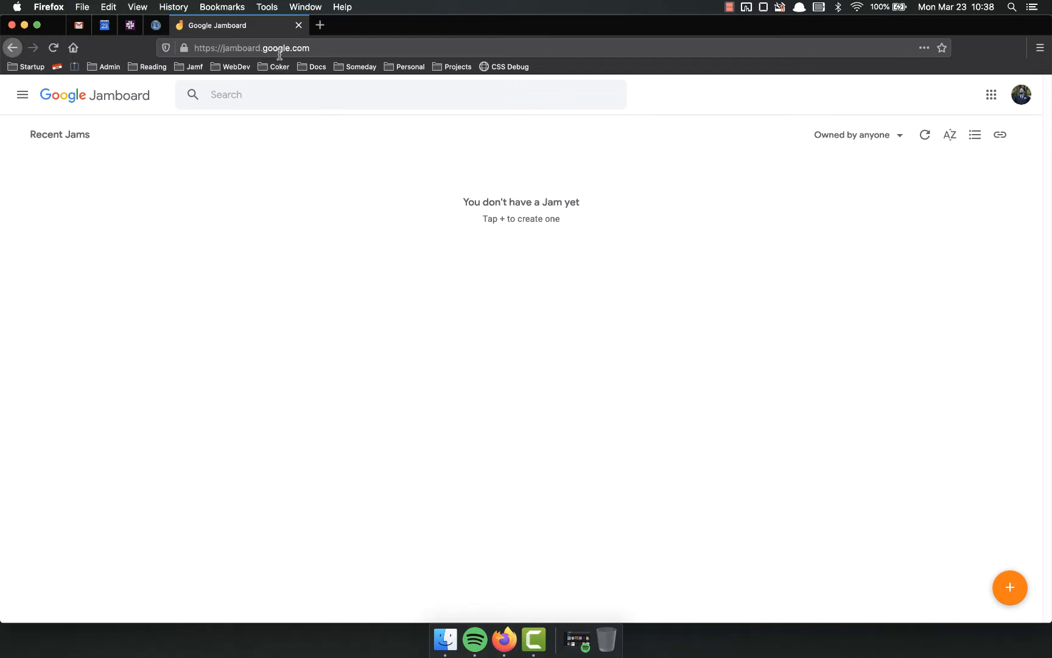
Create a new blank Jam from the empty Jamboard home page.
left_click(251, 48)
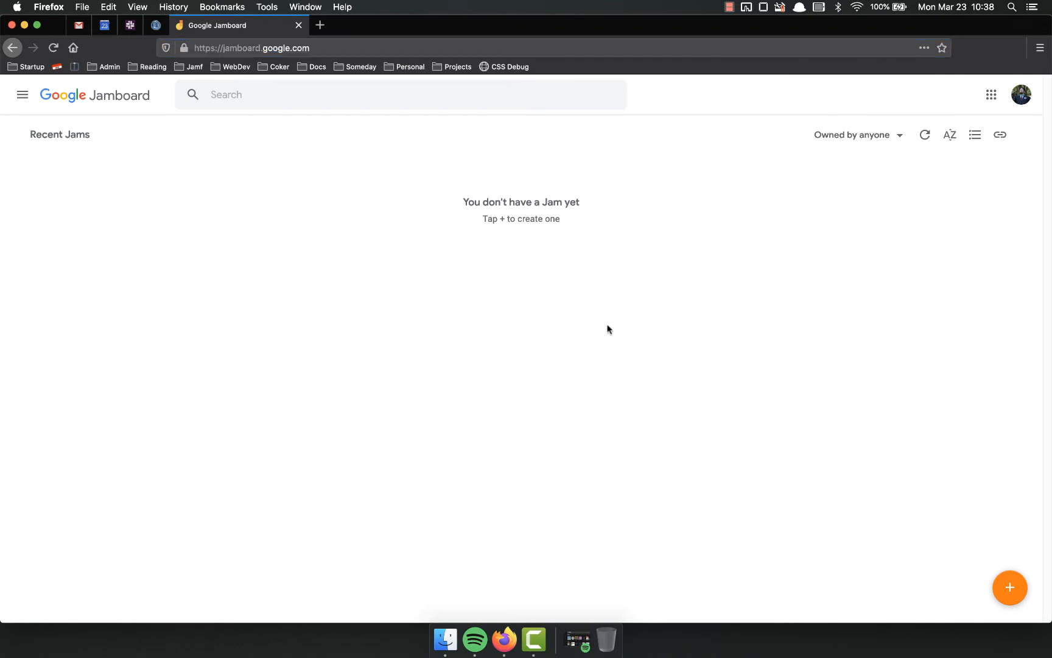
mouse_move(1009, 586)
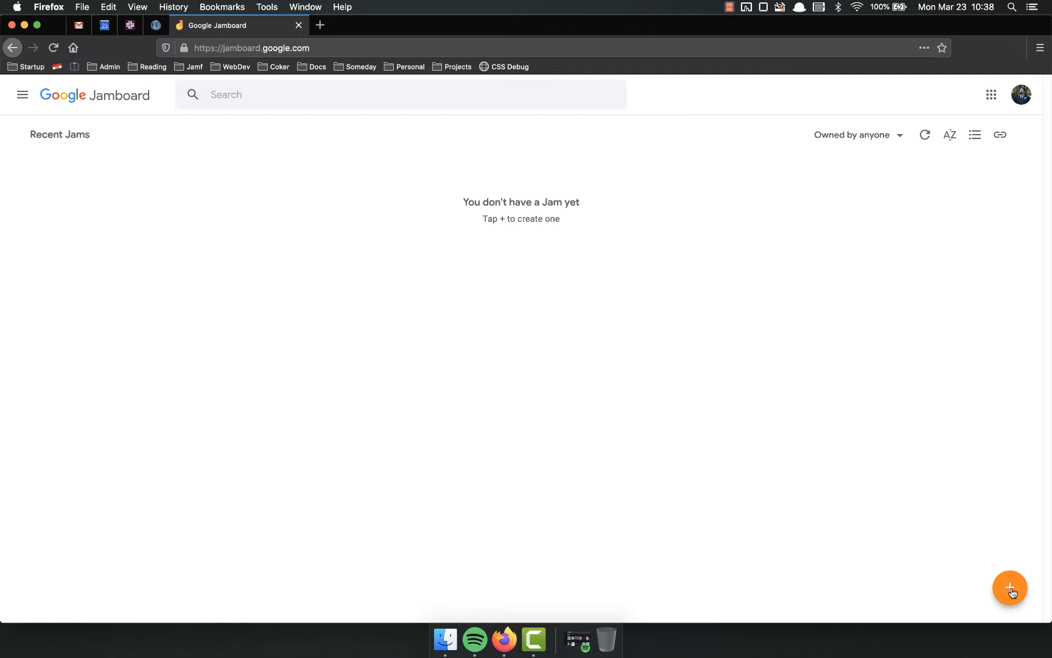
left_click(1009, 587)
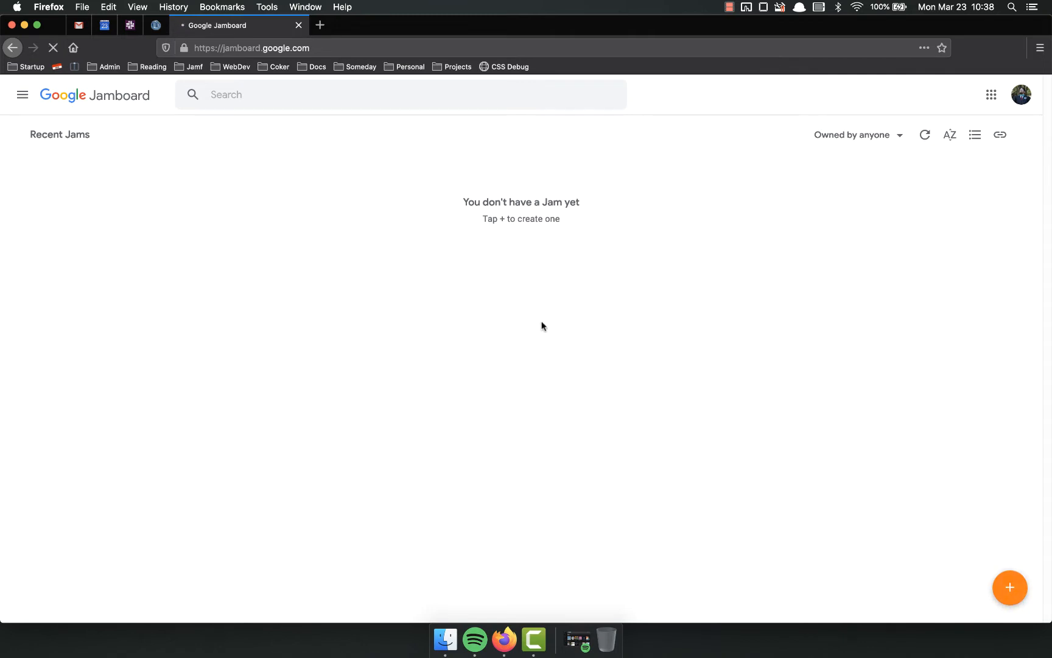
Scribble with red pen, thicker blue marker and light-blue brush, then erase parts.
left_click(1011, 587)
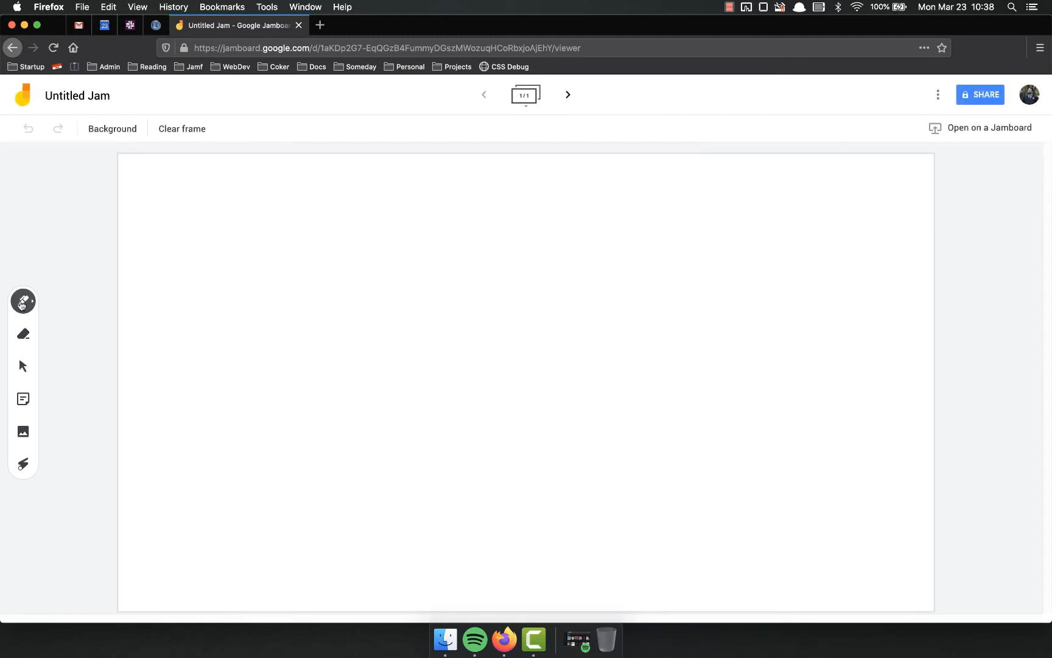
left_click(23, 301)
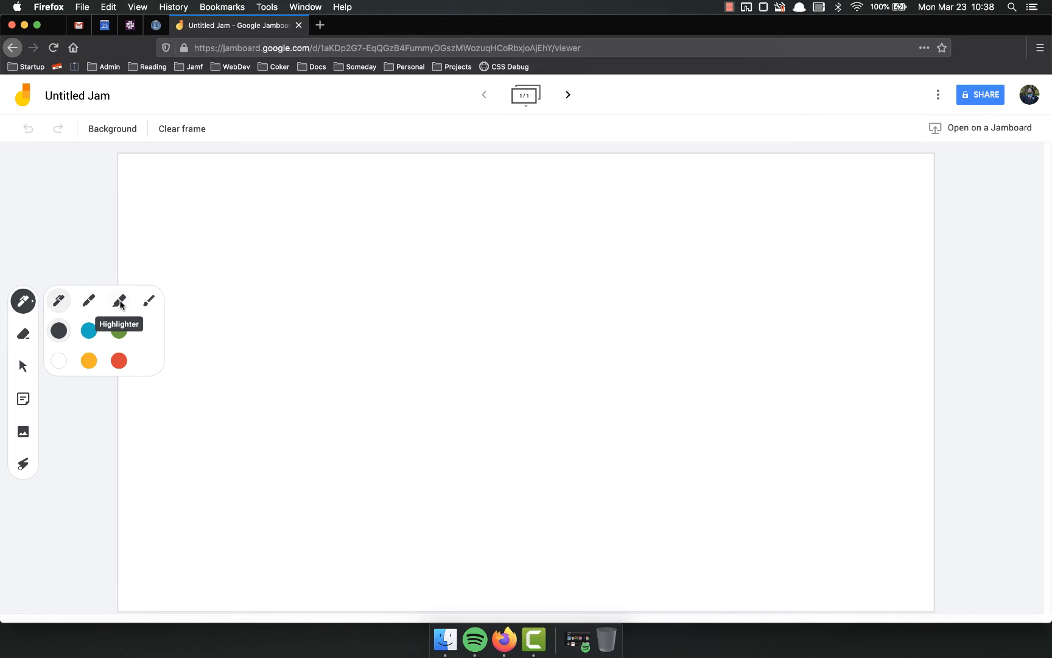
mouse_move(119, 331)
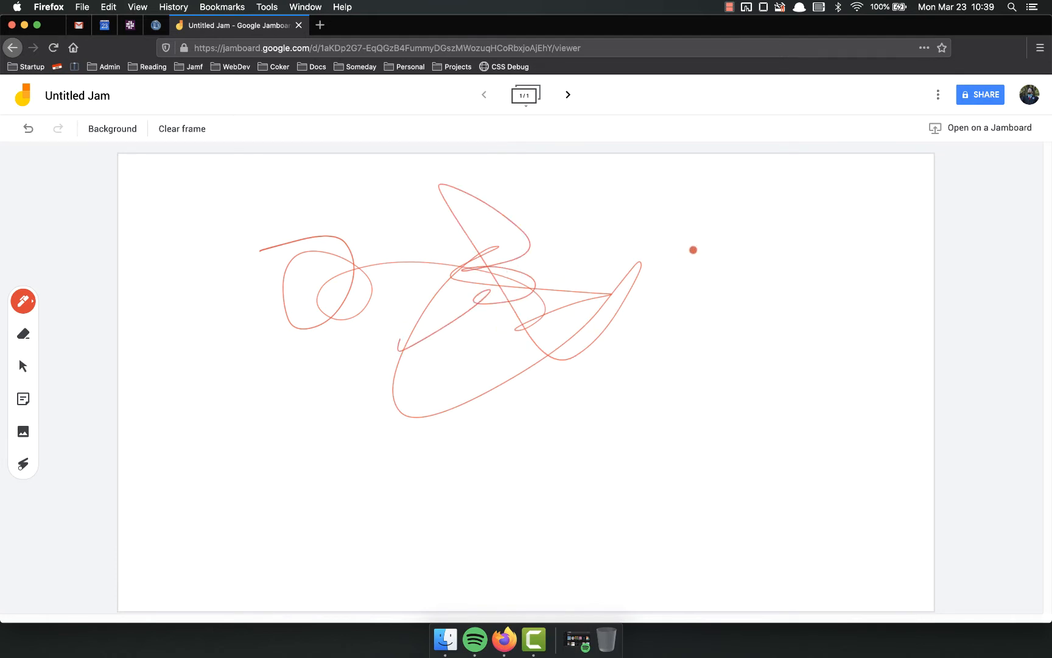
mouse_move(408, 324)
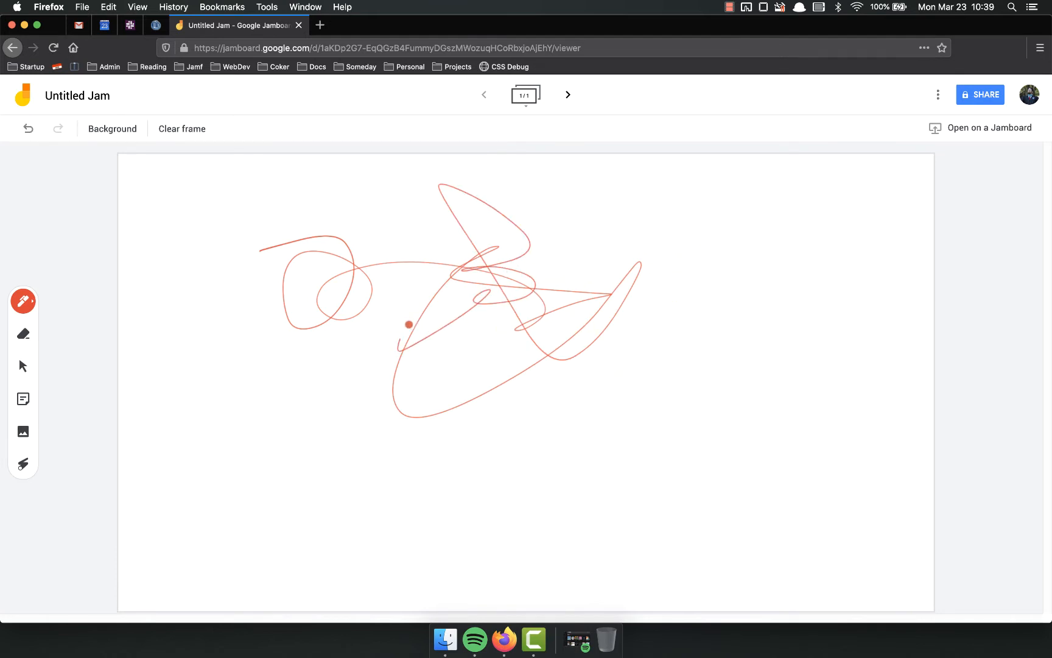
left_click(22, 301)
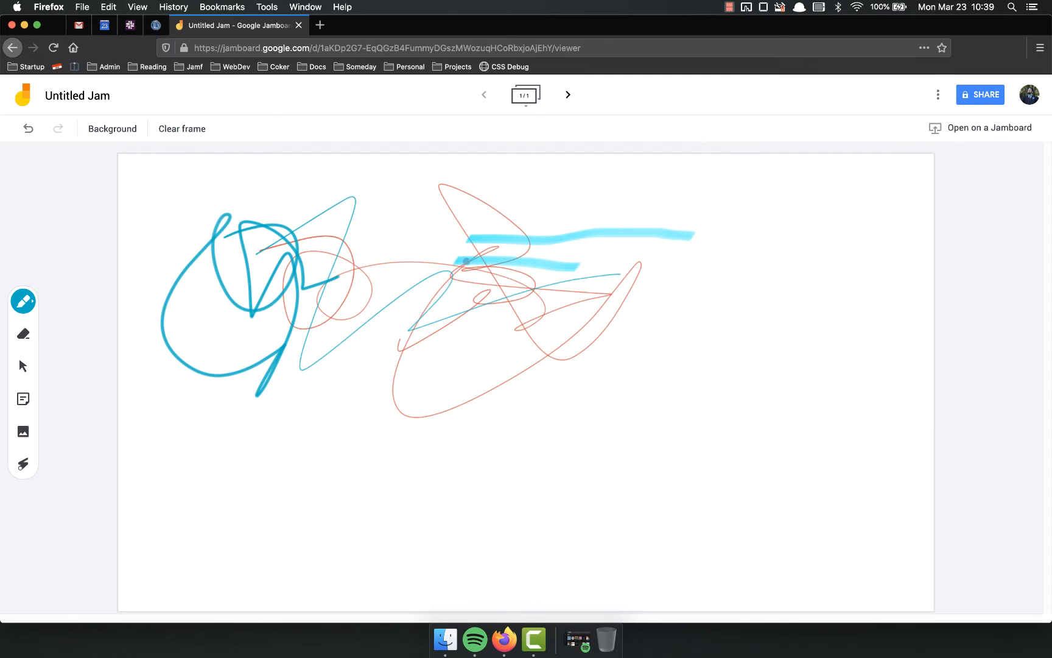
left_click(23, 301)
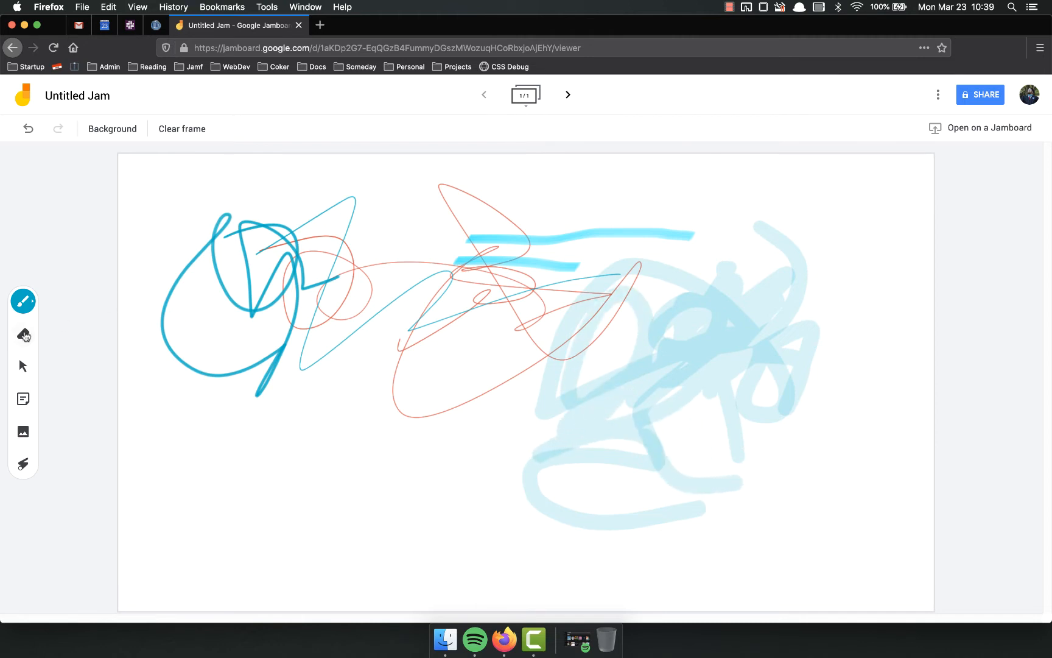
left_click(24, 334)
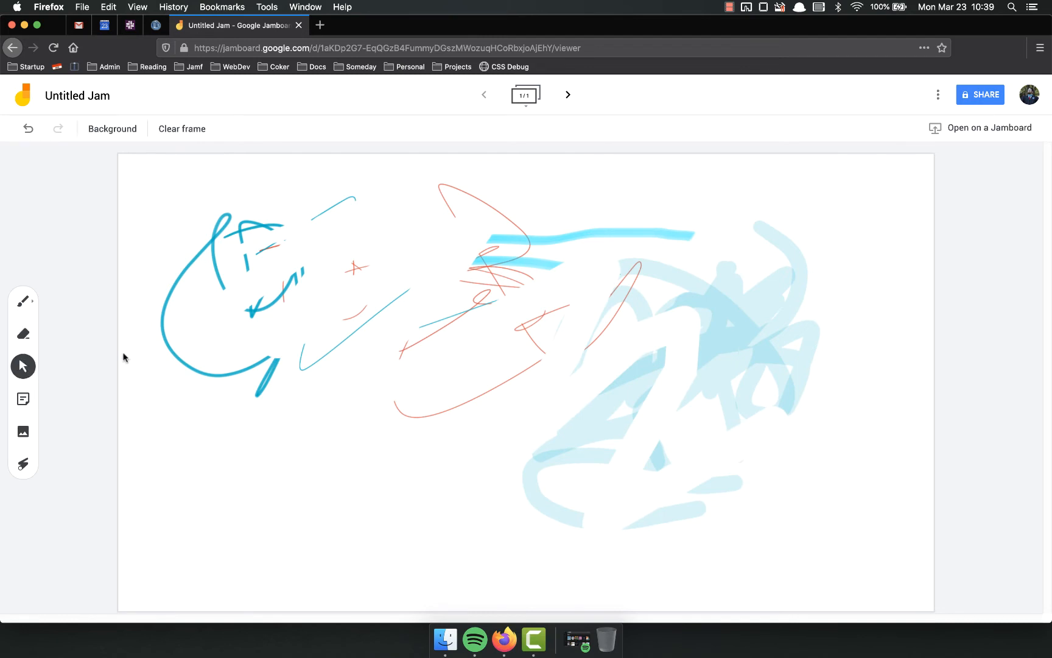
mouse_move(634, 354)
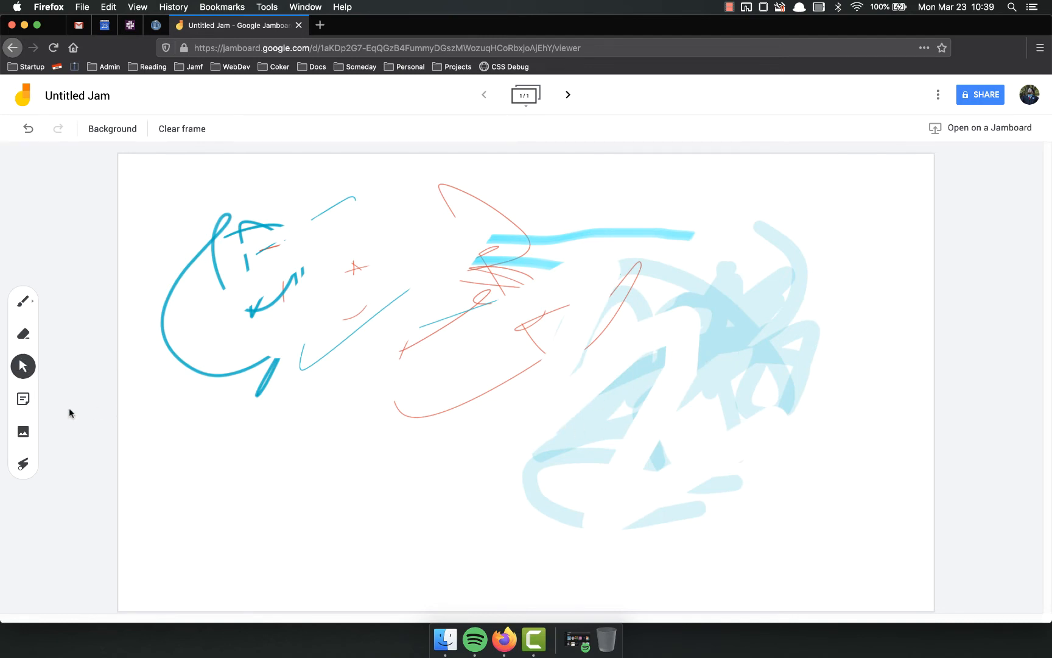
Add a yellow sticky note reading "Here's my note! It has a limited number of characters you can use.".
left_click(22, 399)
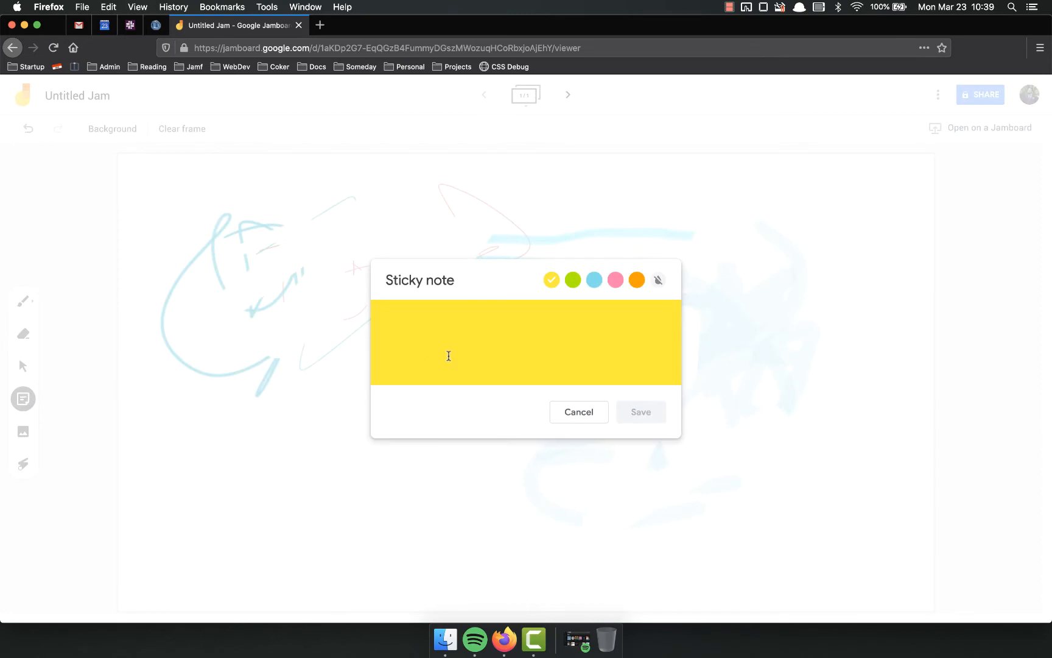
type("Here's my note!")
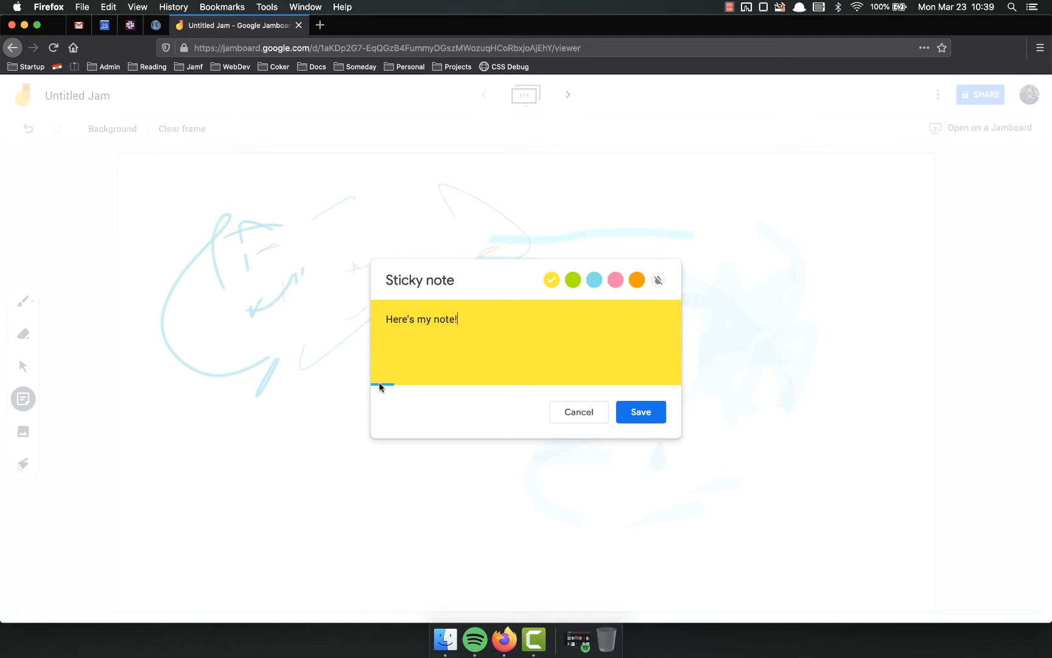
mouse_move(409, 386)
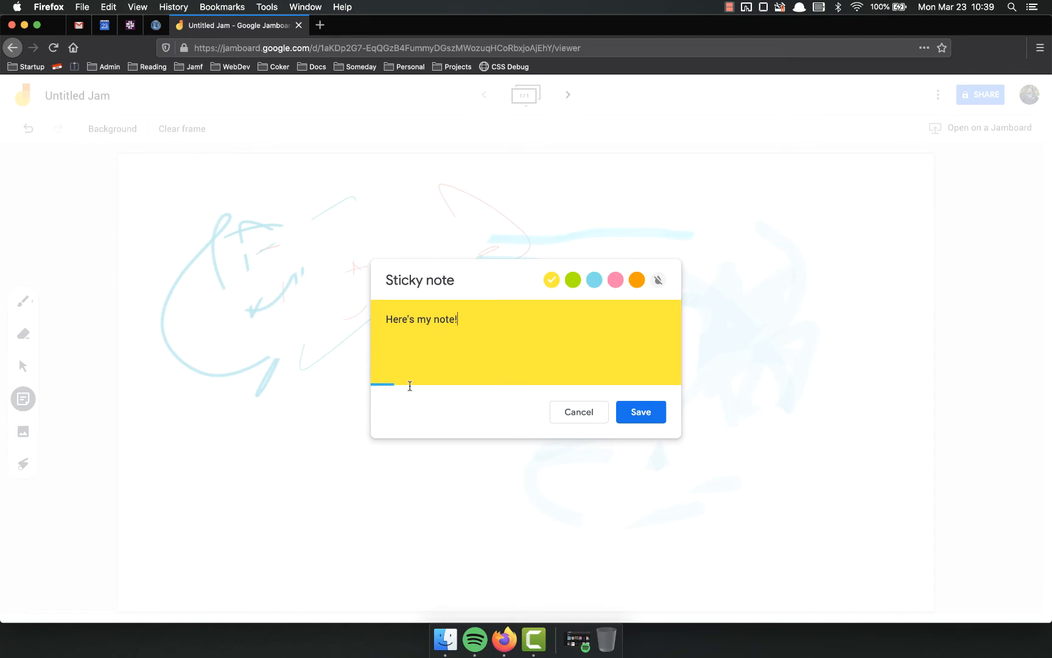
type("It")
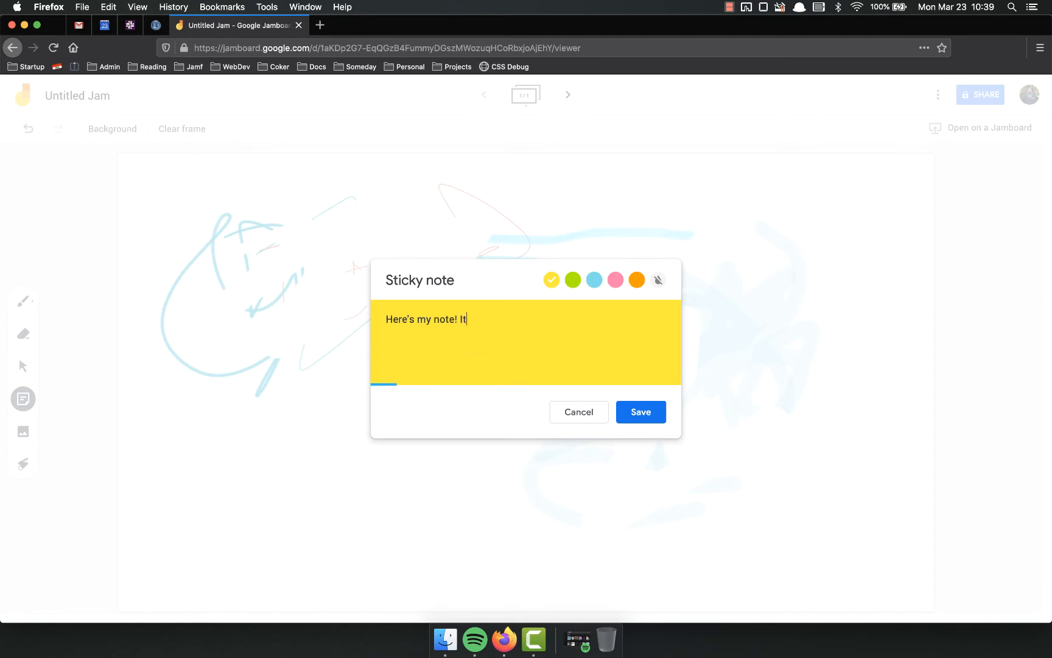
type("has a limited num")
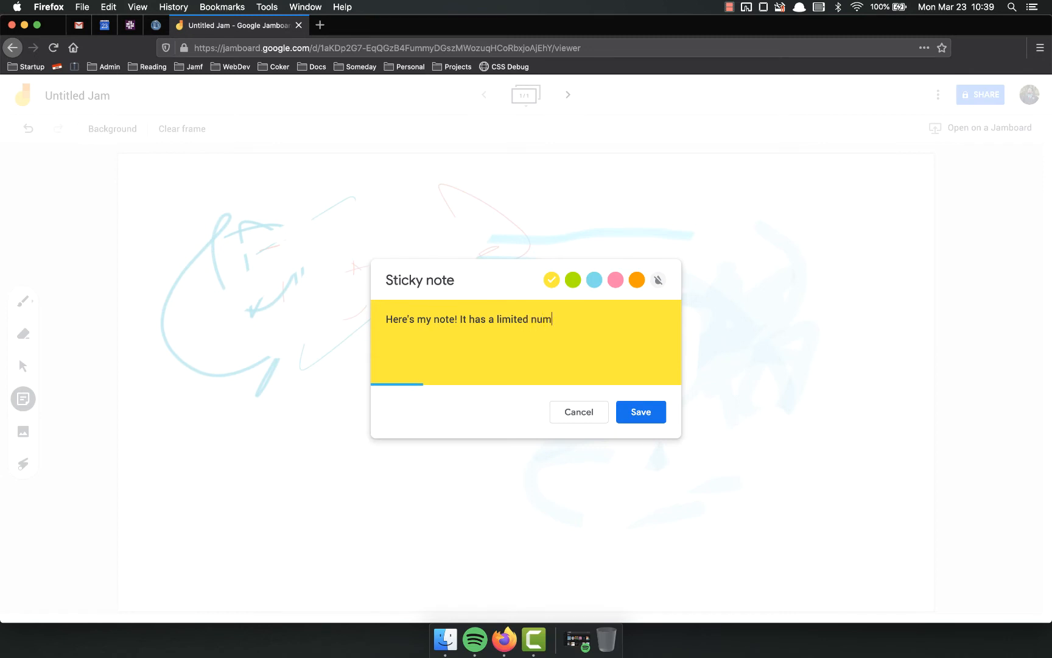
type("ber of characters you")
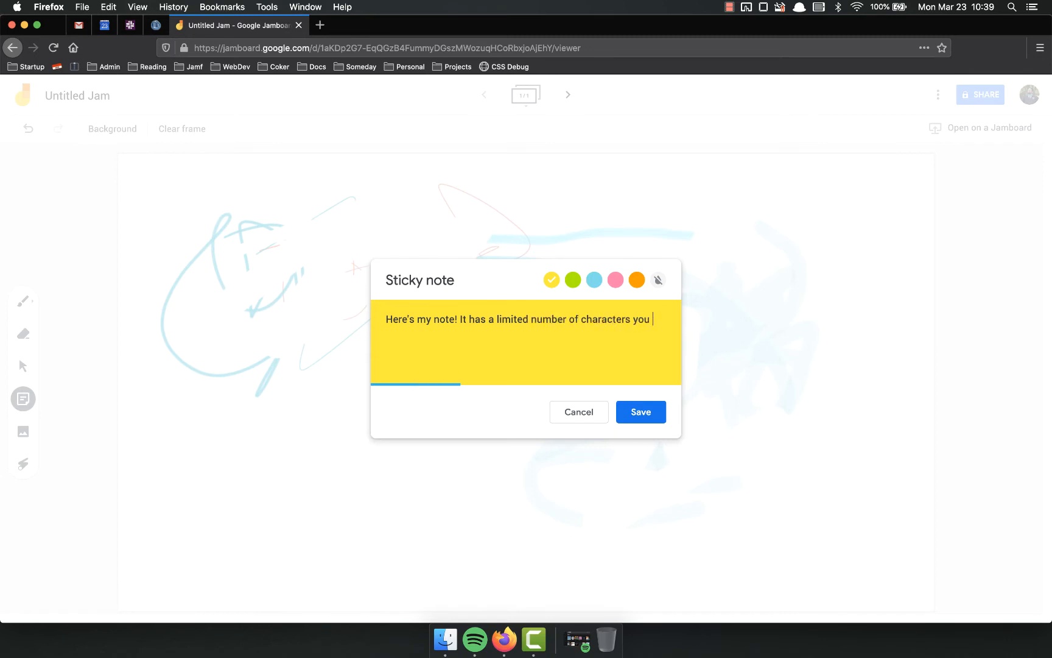
type("can use.")
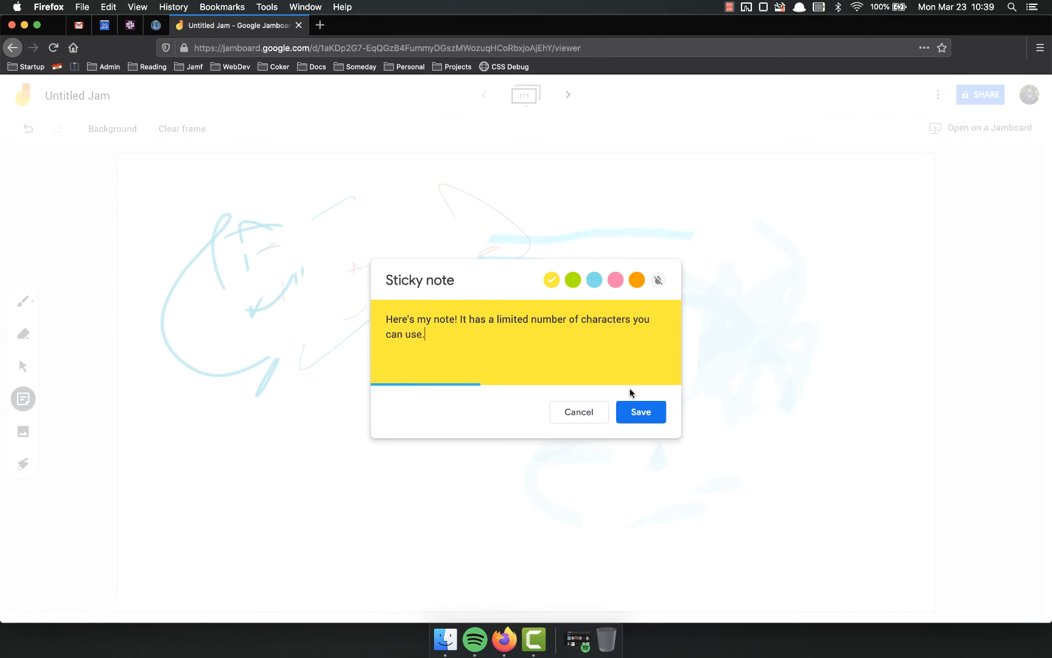
mouse_move(630, 354)
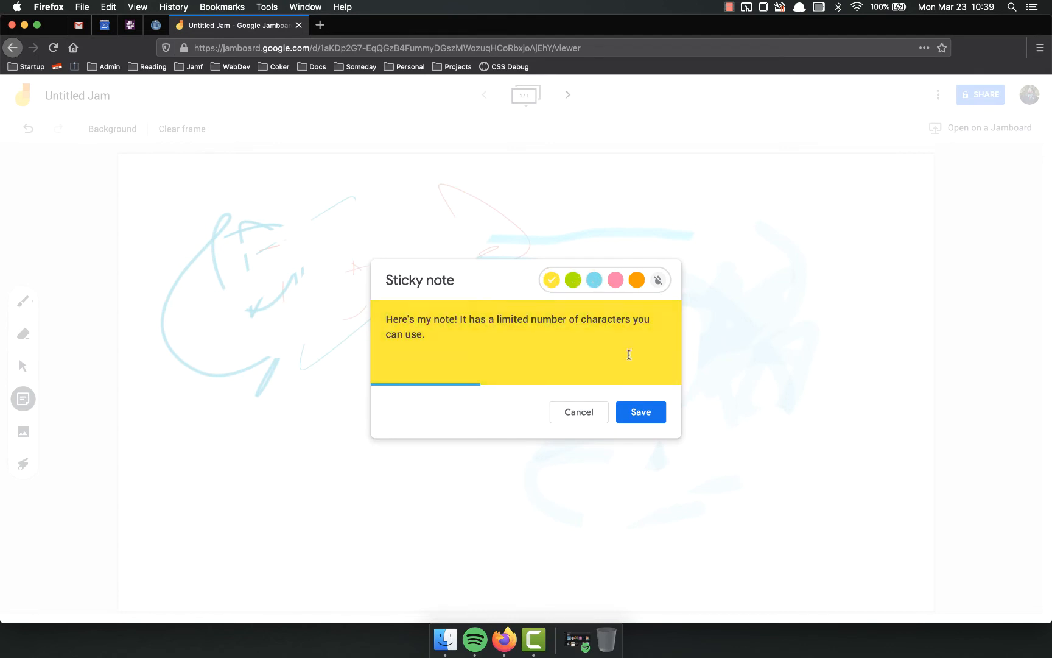
mouse_move(636, 394)
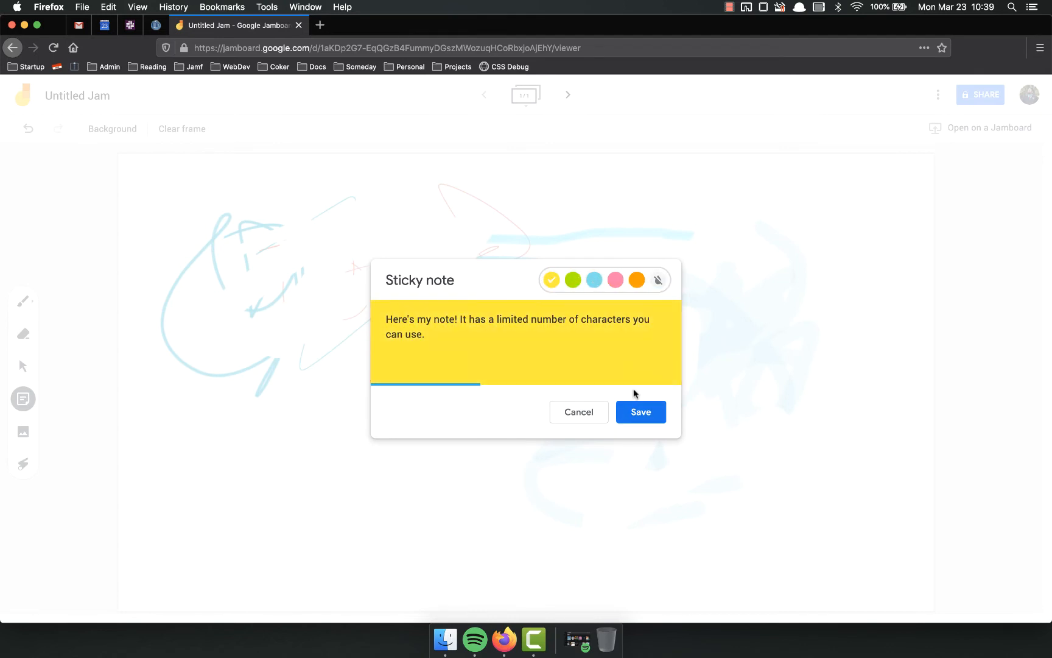
left_click(639, 412)
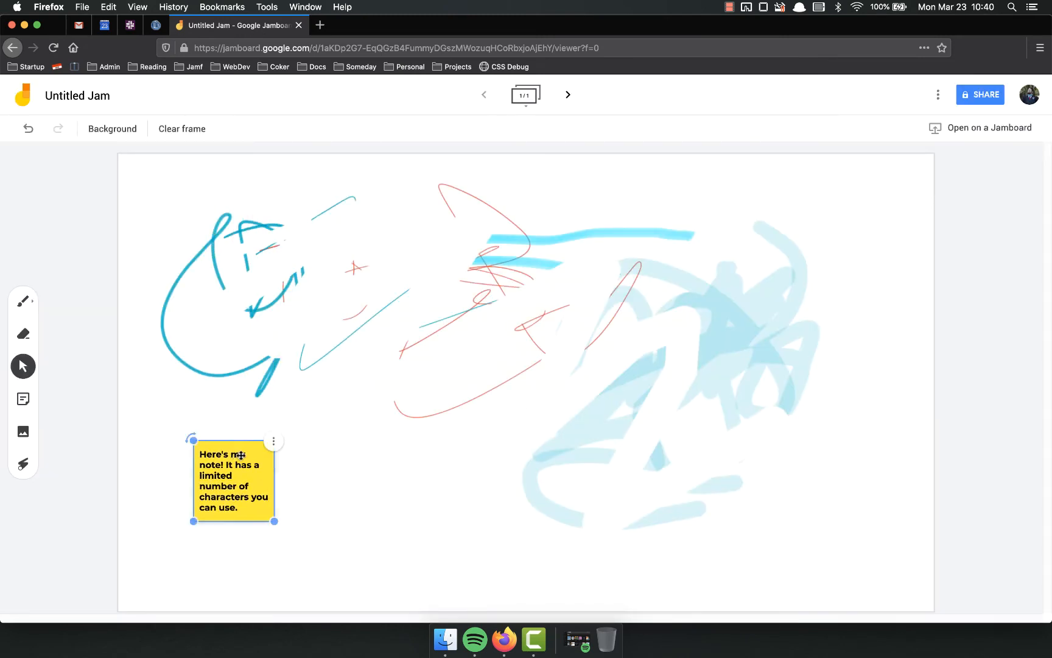
Rotate the sticky note copy, recolour it light blue, and start inserting an image.
left_click_drag(234, 480, 271, 451)
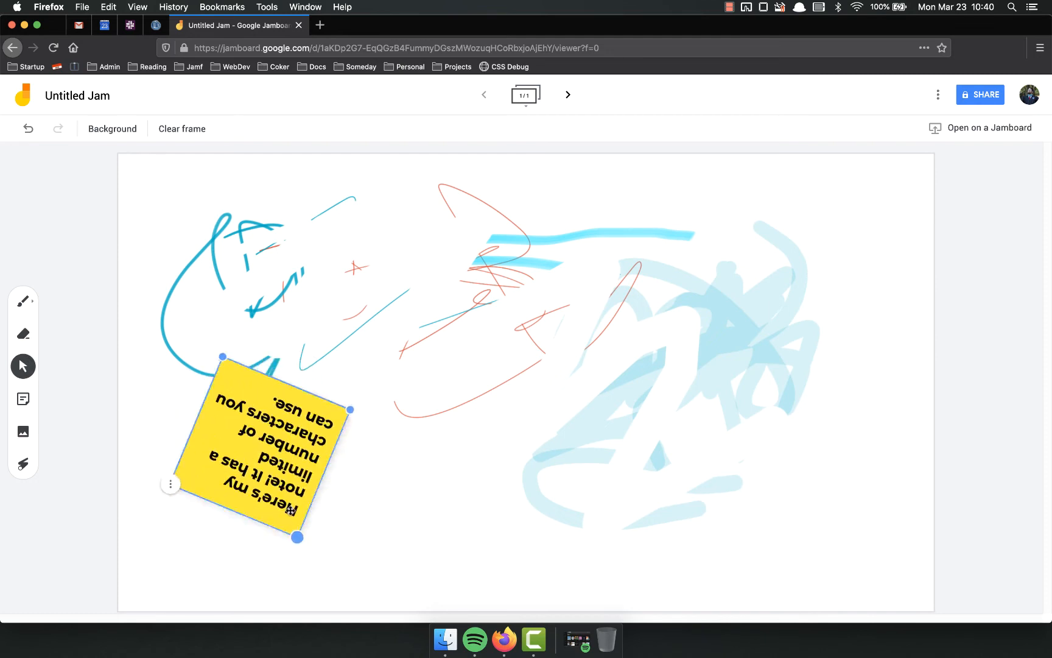
left_click(170, 484)
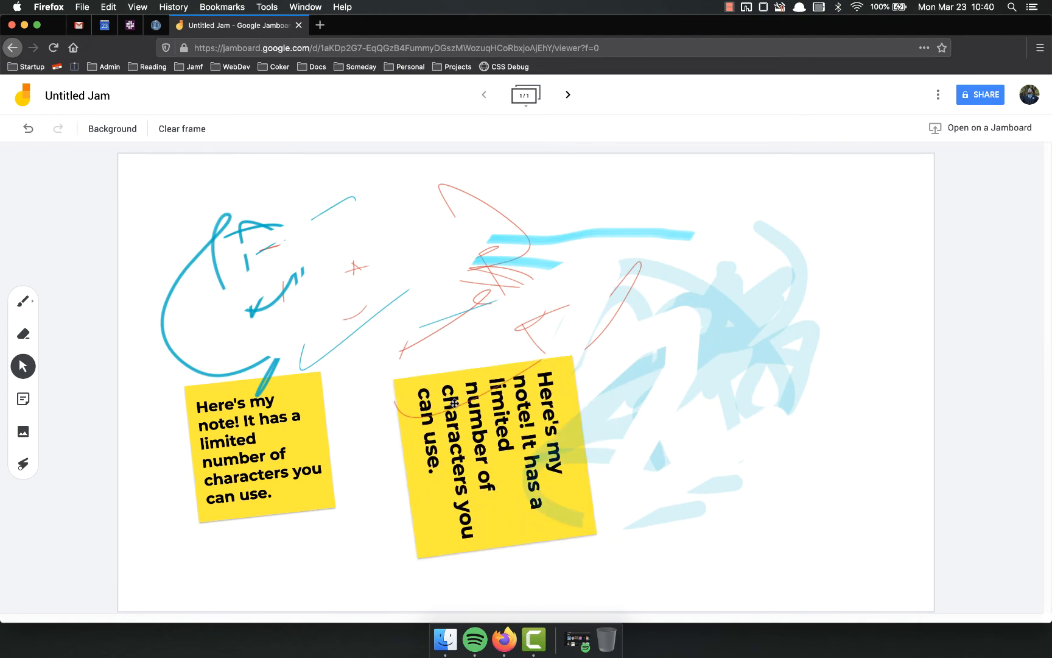
right_click(490, 456)
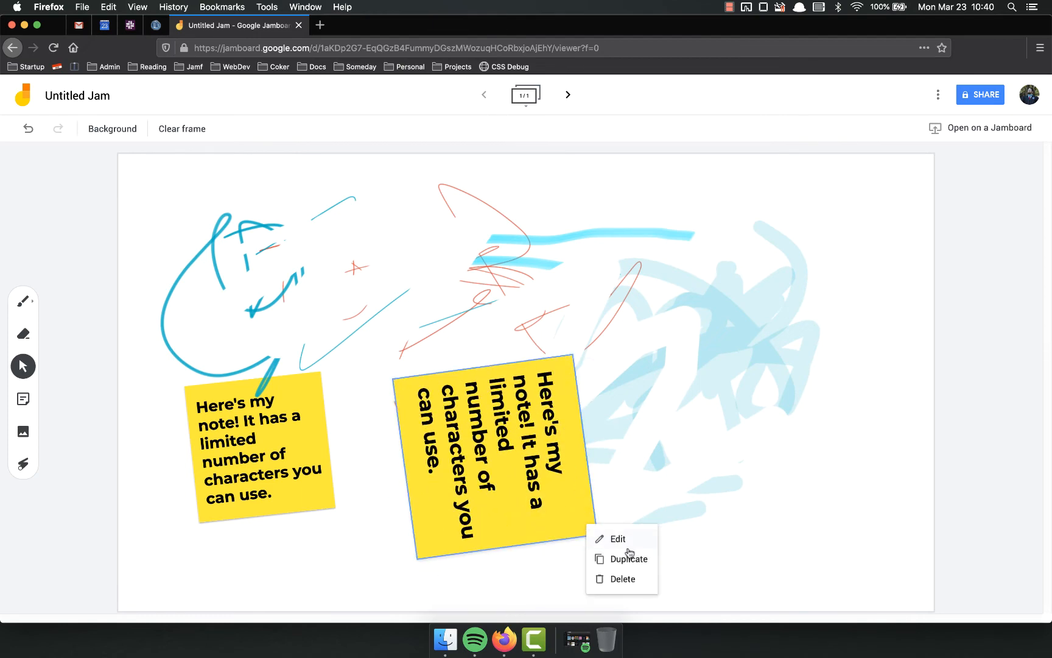
left_click(618, 538)
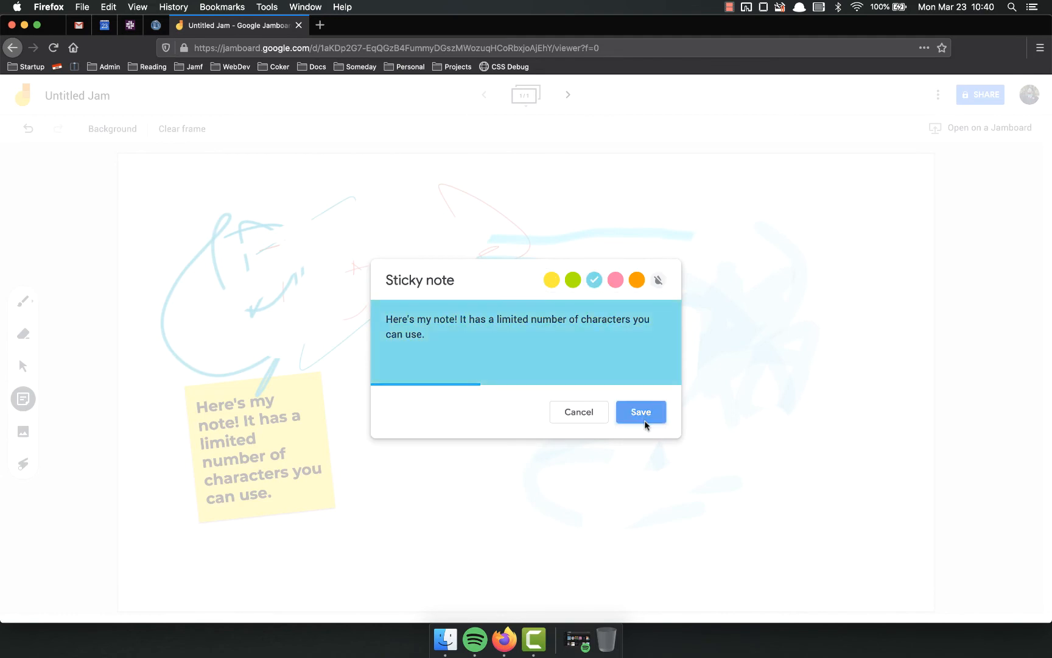
left_click(639, 412)
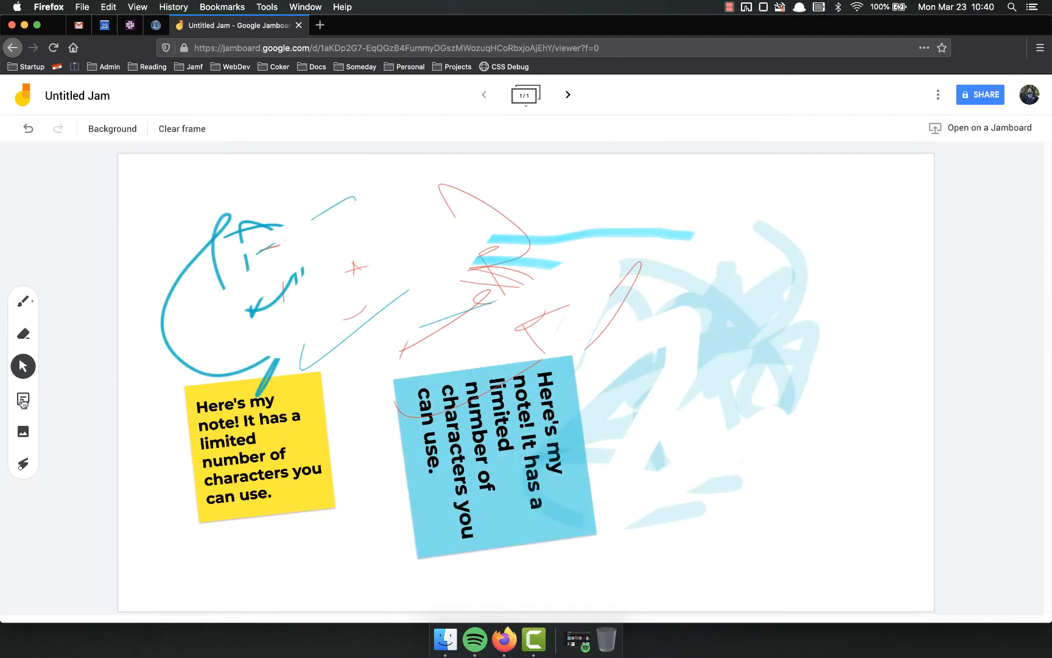
left_click(22, 432)
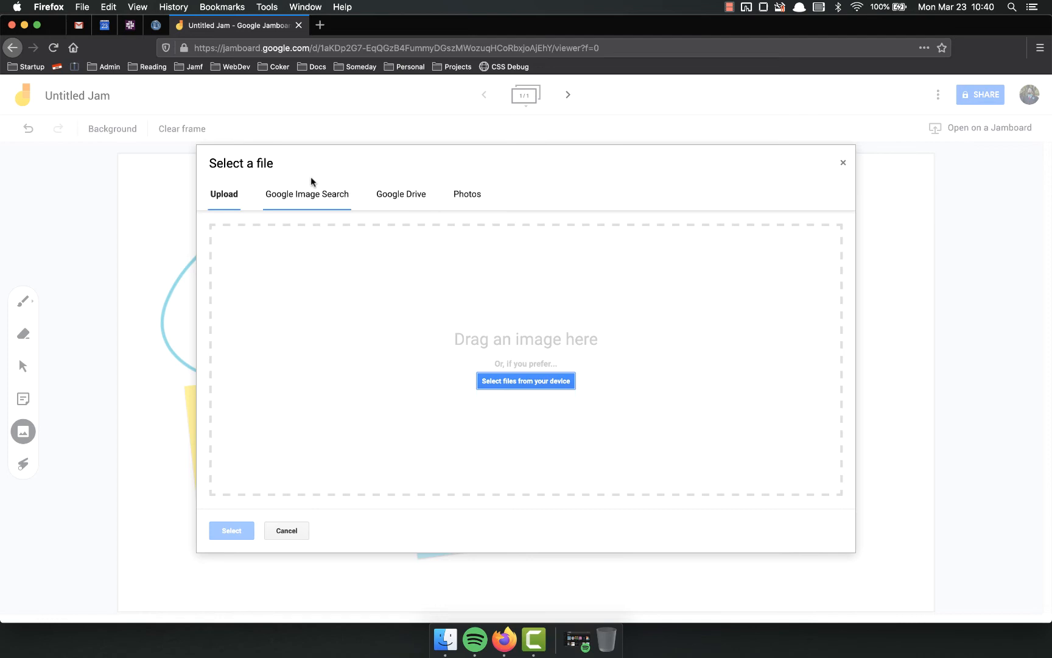
Insert the puppy-on-a-bench photo from image search, scribble over it, and add frame two.
left_click(307, 193)
type("puppies")
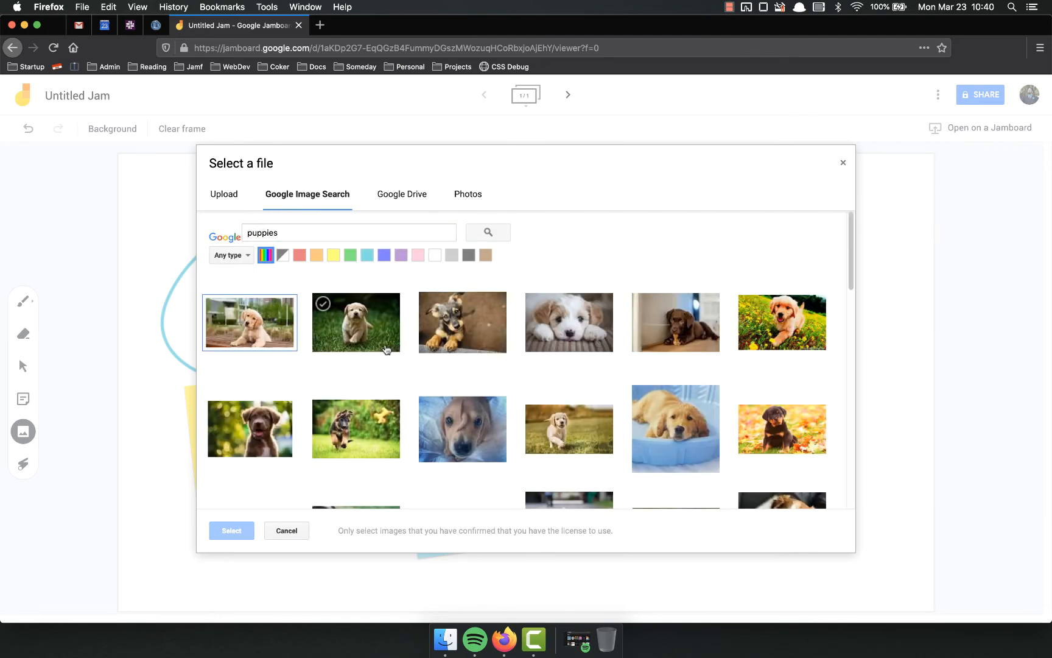
left_click(285, 531)
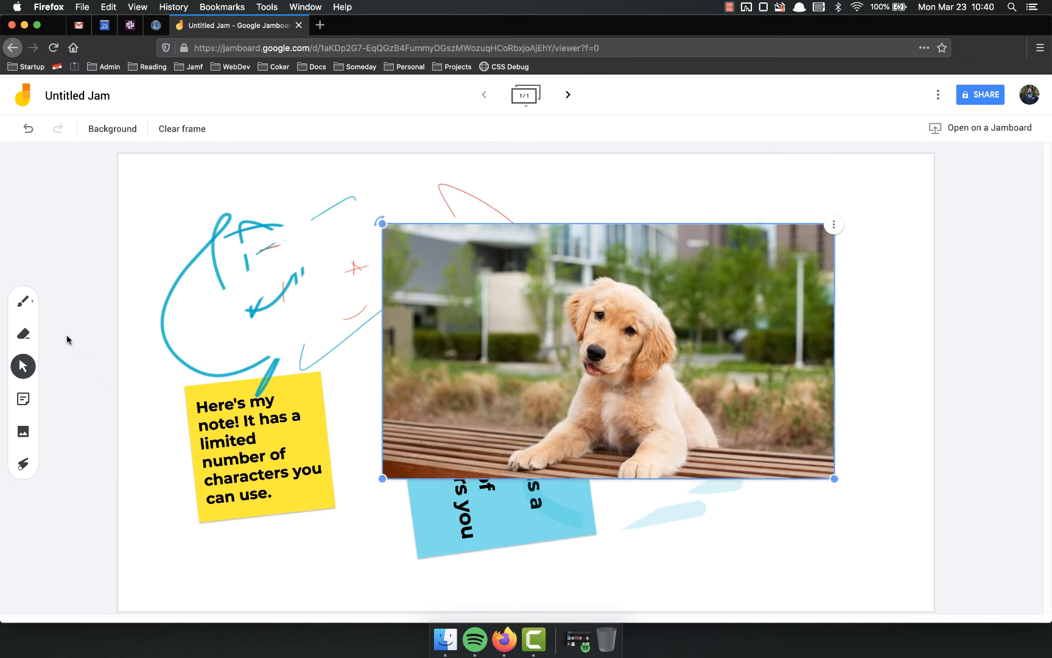
left_click(22, 300)
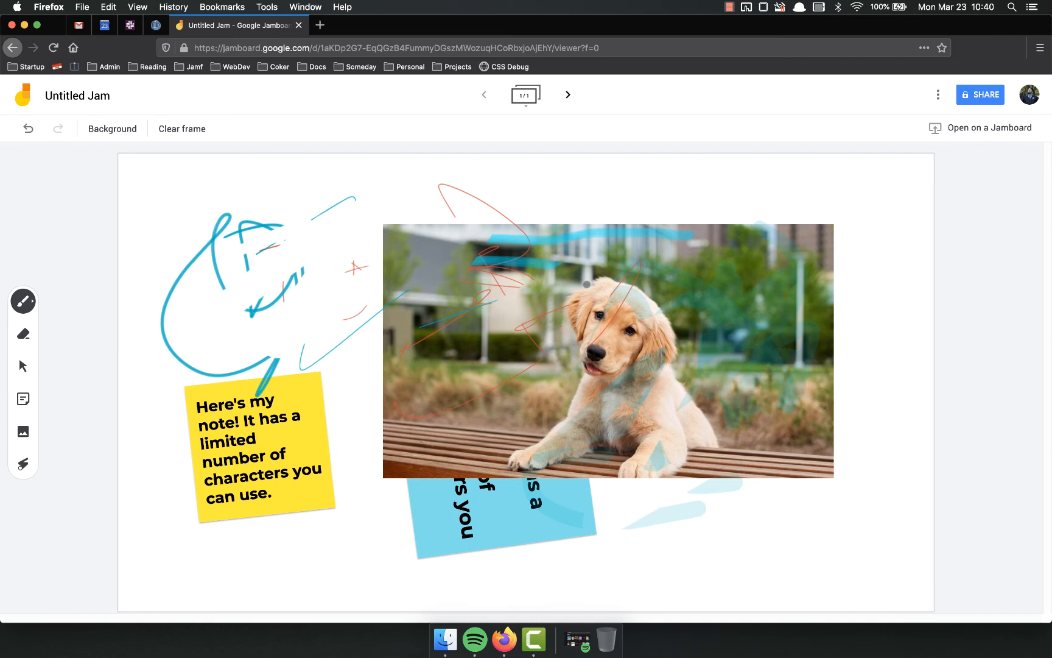
left_click(23, 301)
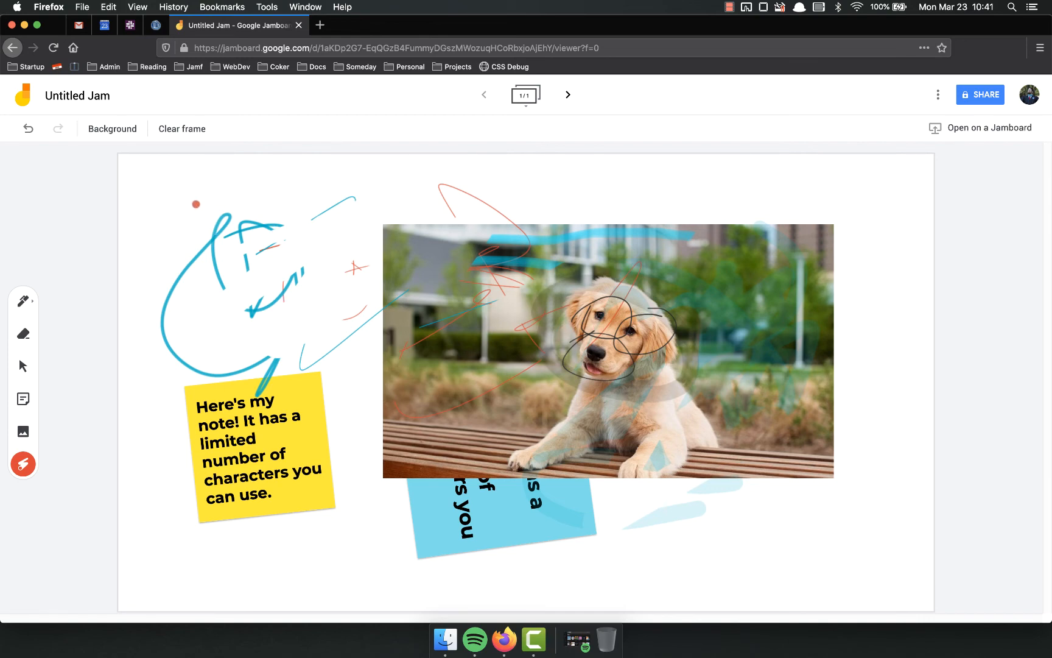
left_click(567, 95)
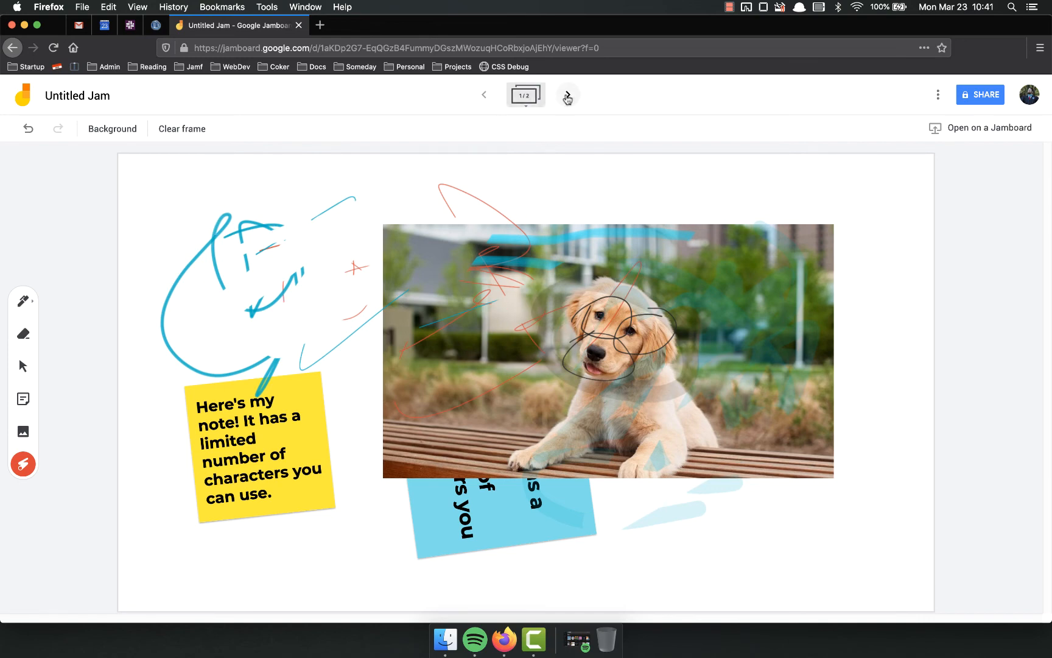
Scribble on frame two, add frame three, and view the frame background options.
left_click(567, 95)
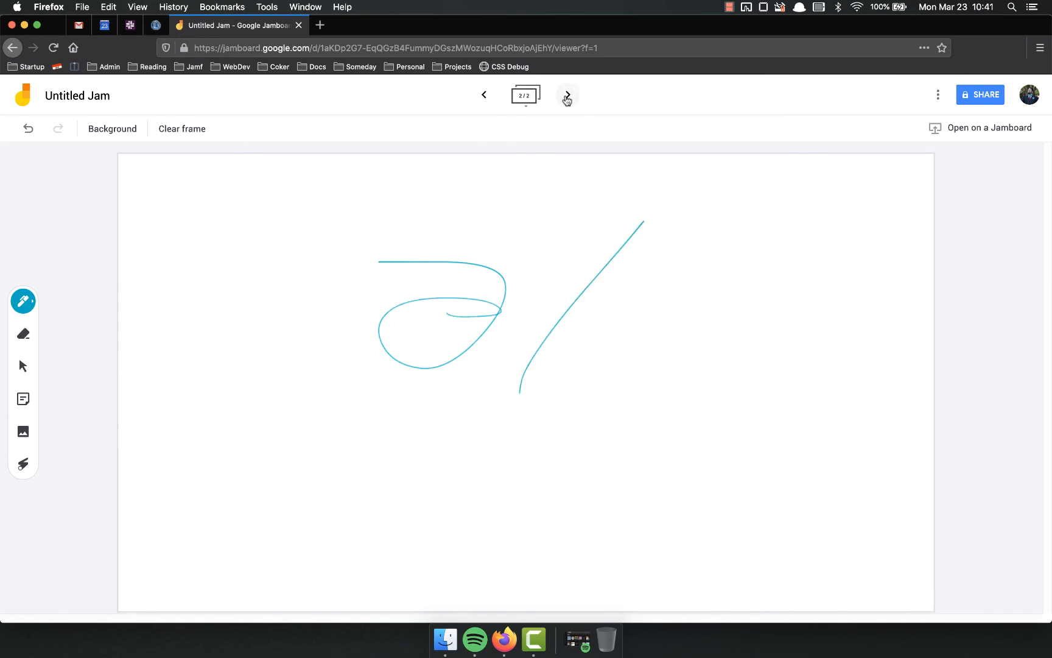
left_click(566, 93)
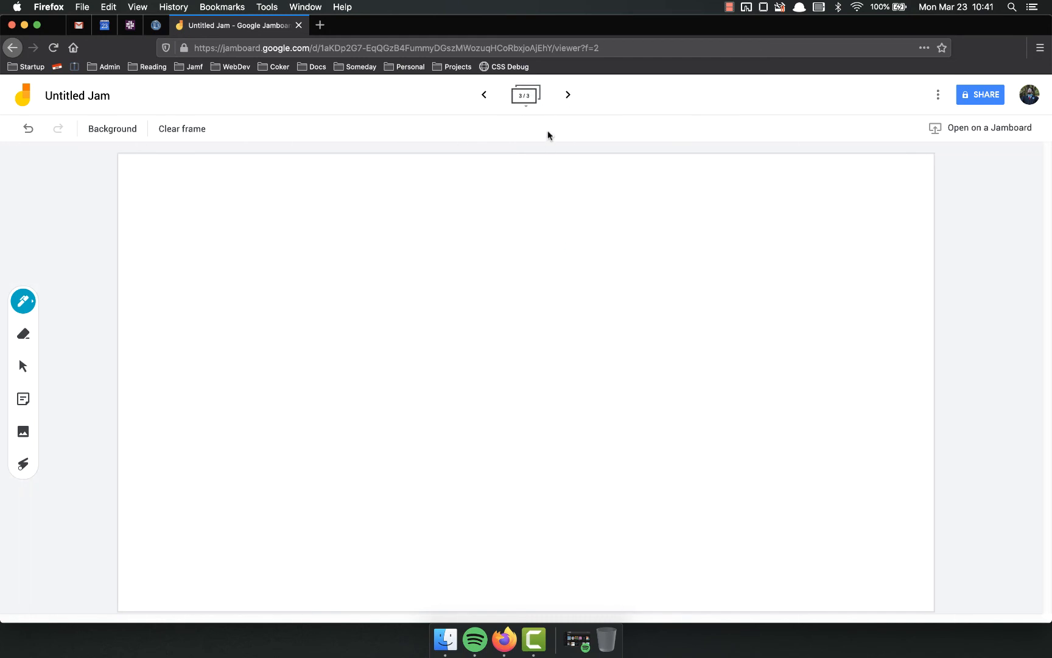
left_click(526, 94)
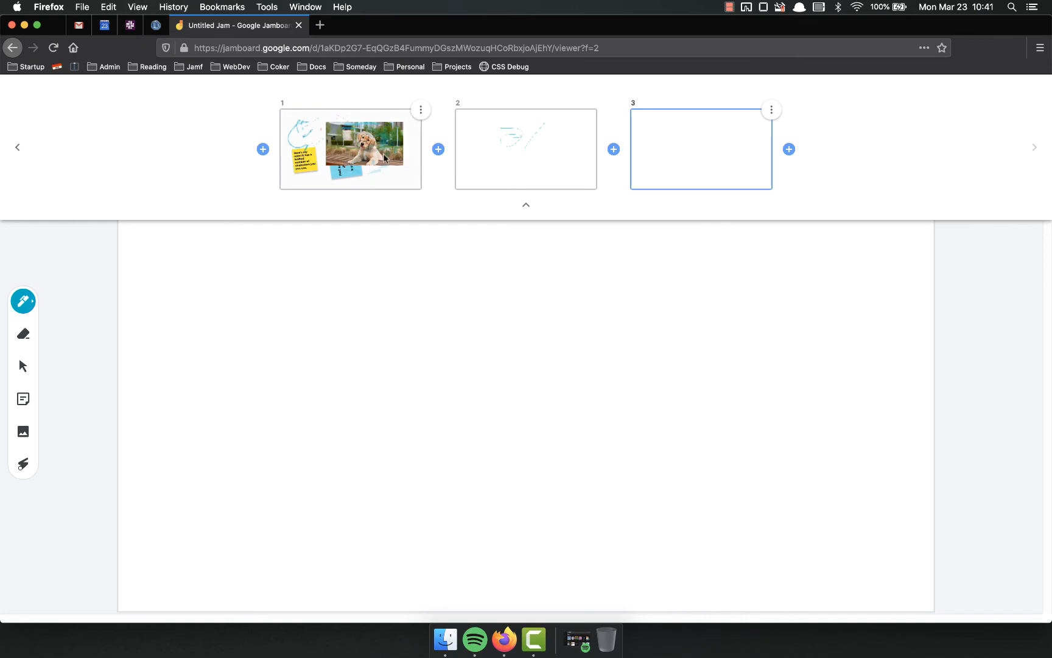
mouse_move(504, 200)
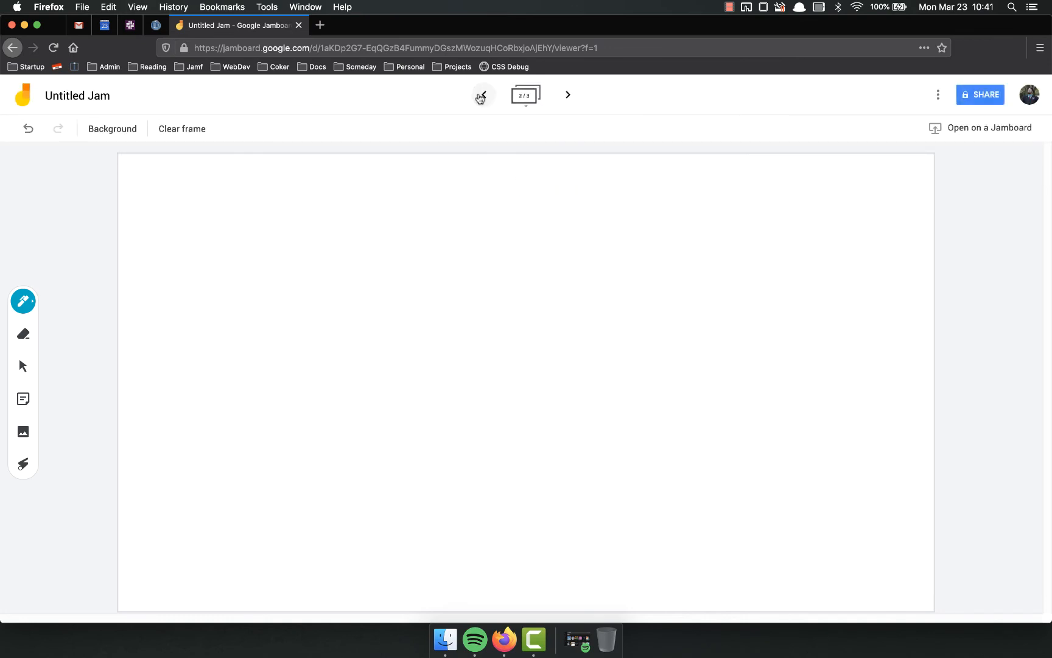
left_click(482, 93)
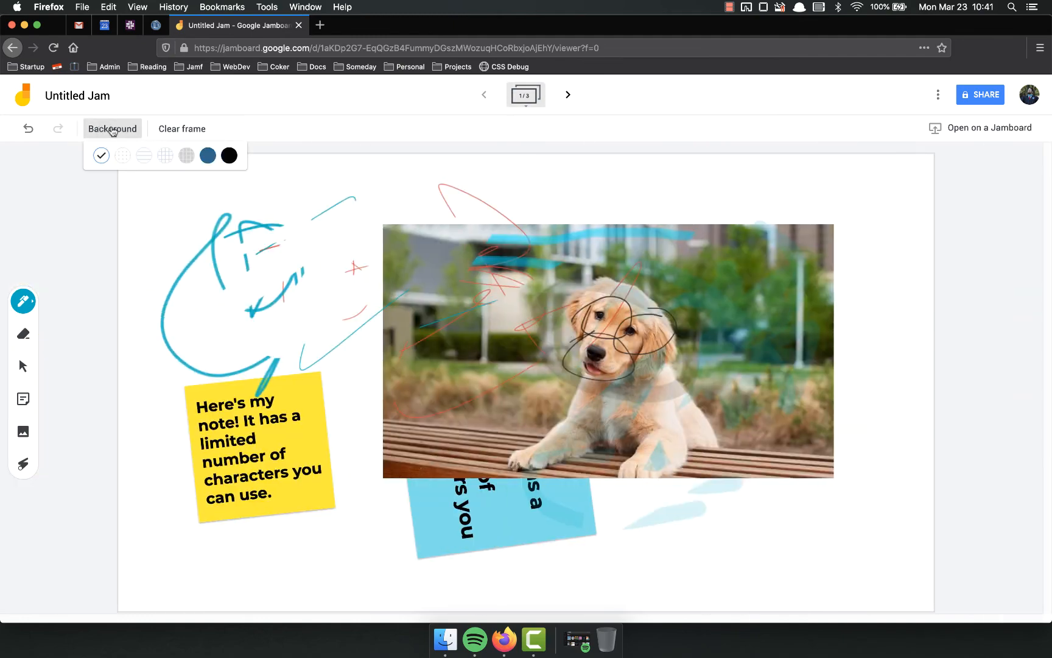
mouse_move(165, 156)
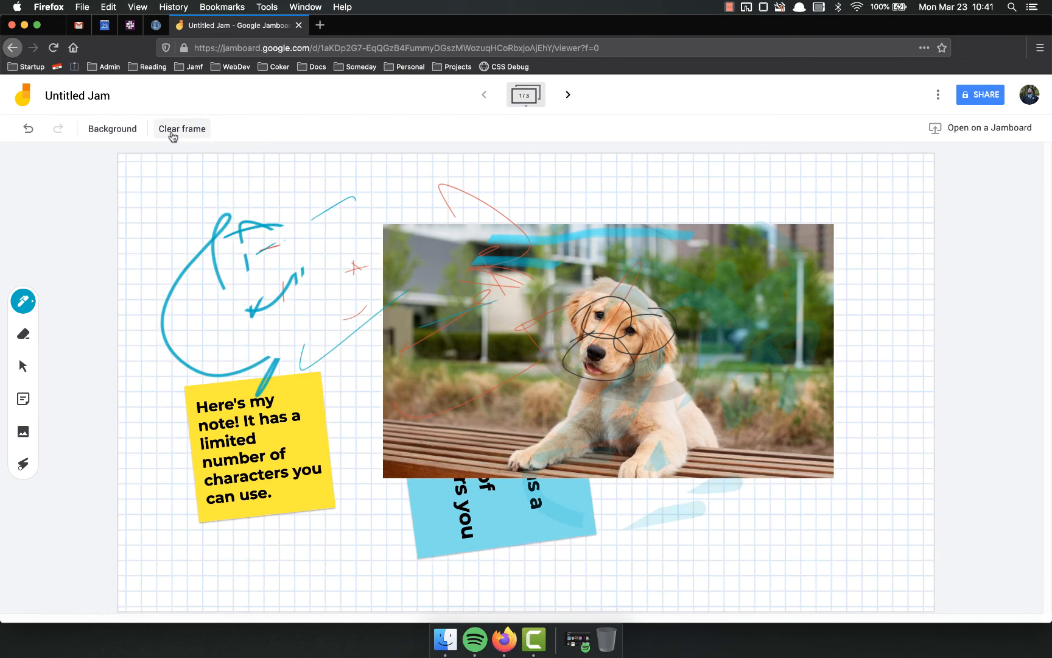
mouse_move(335, 274)
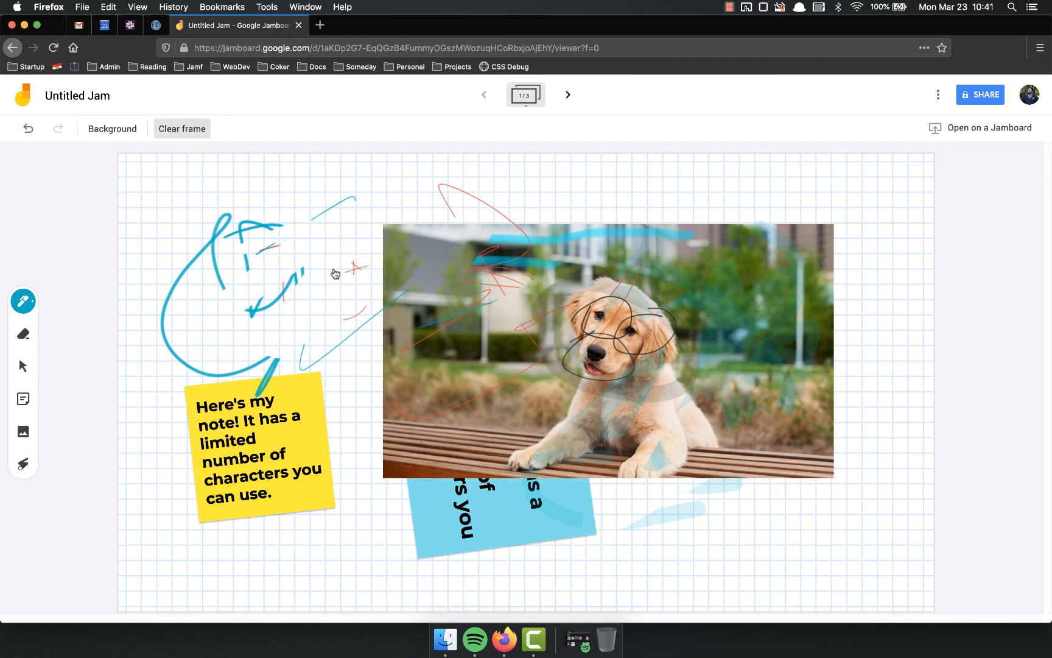
left_click(181, 128)
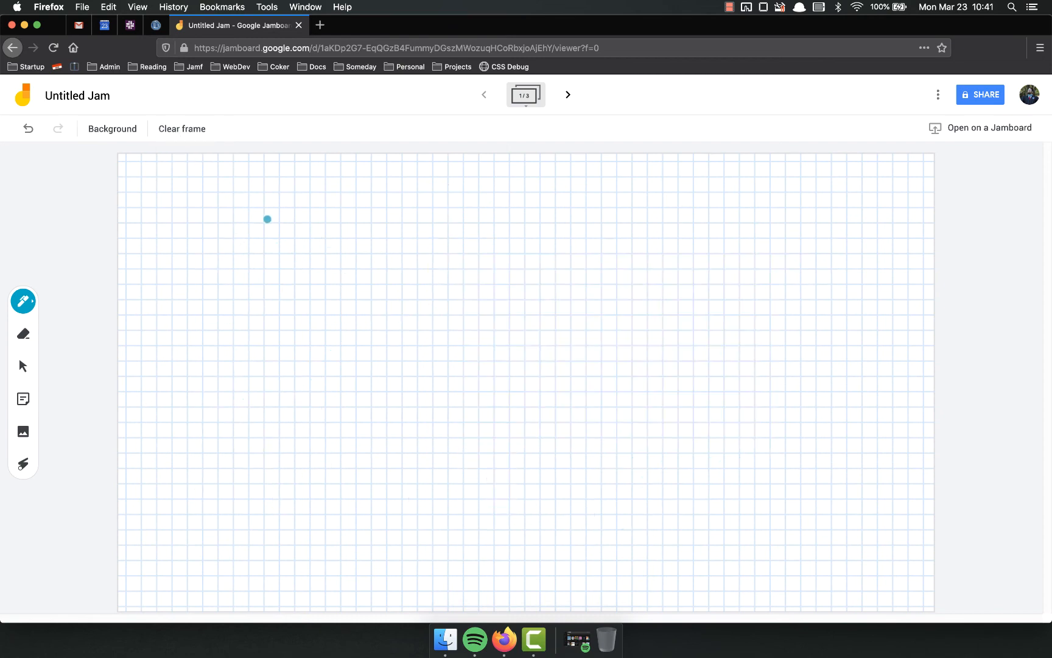
left_click(27, 128)
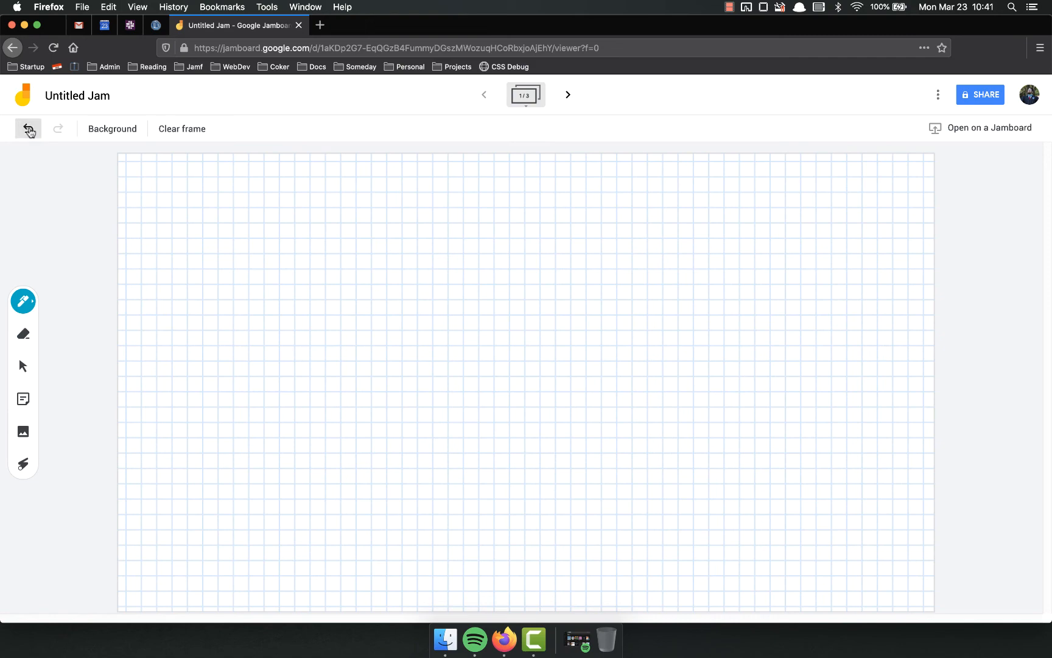
left_click(28, 128)
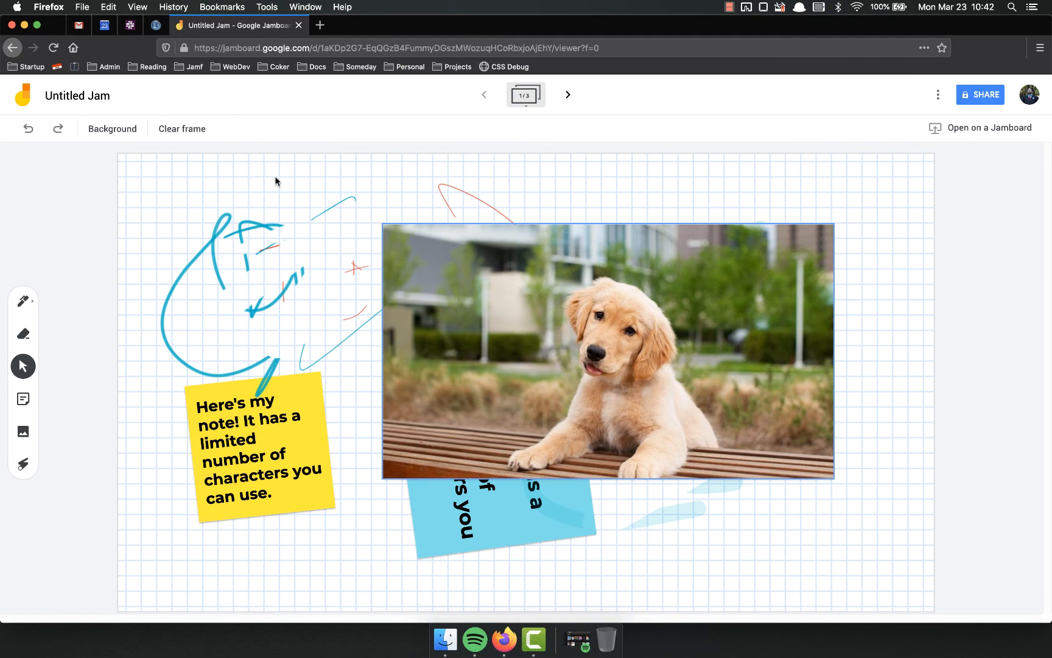
mouse_move(265, 202)
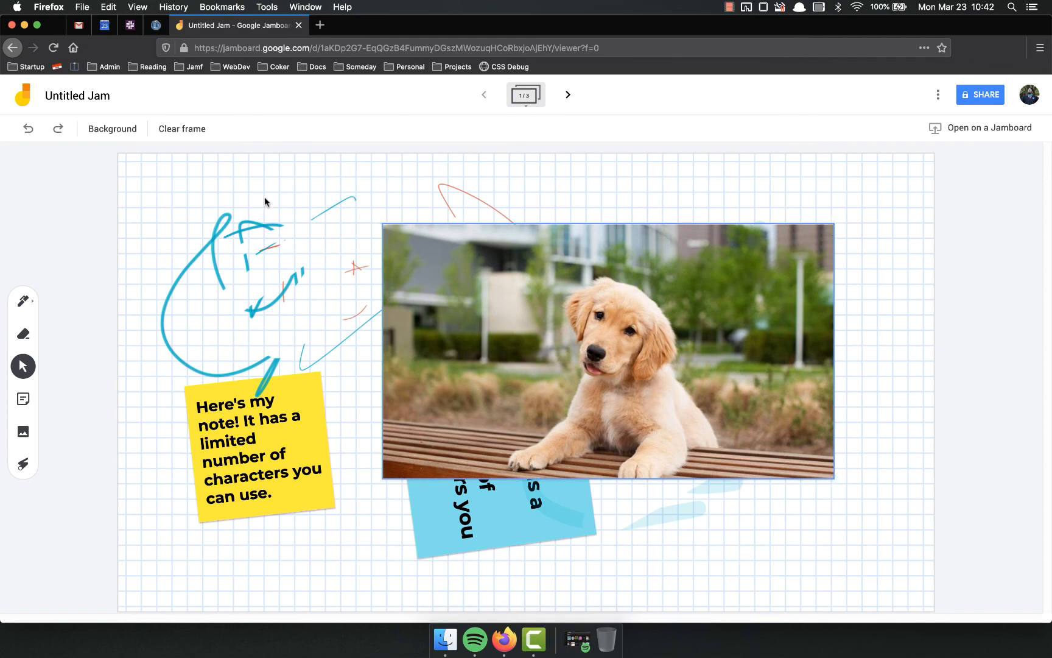
mouse_move(270, 207)
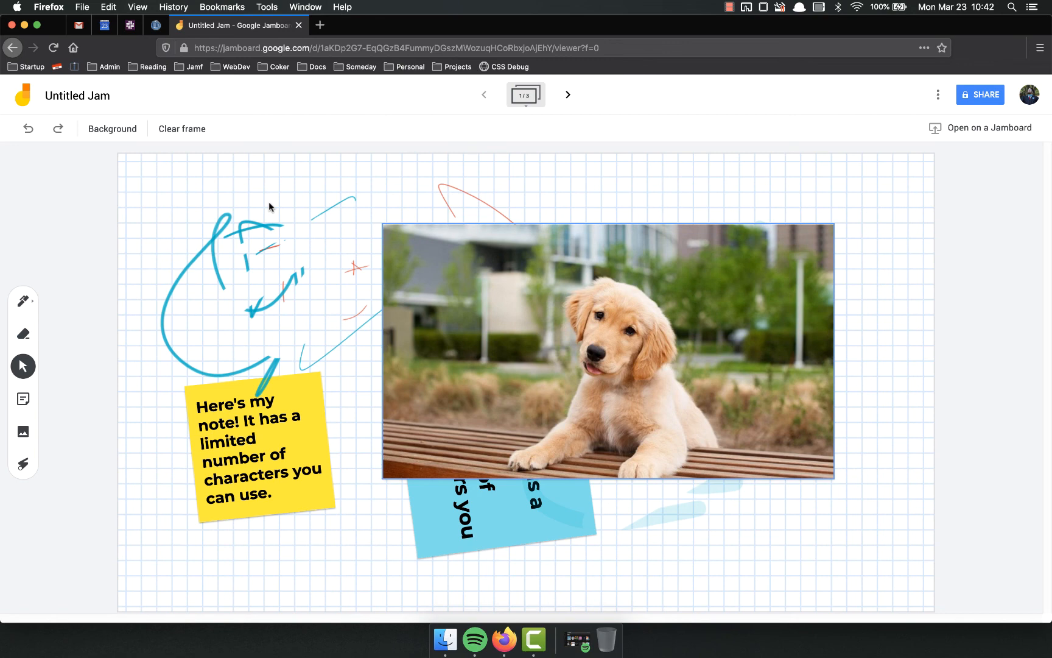
mouse_move(287, 196)
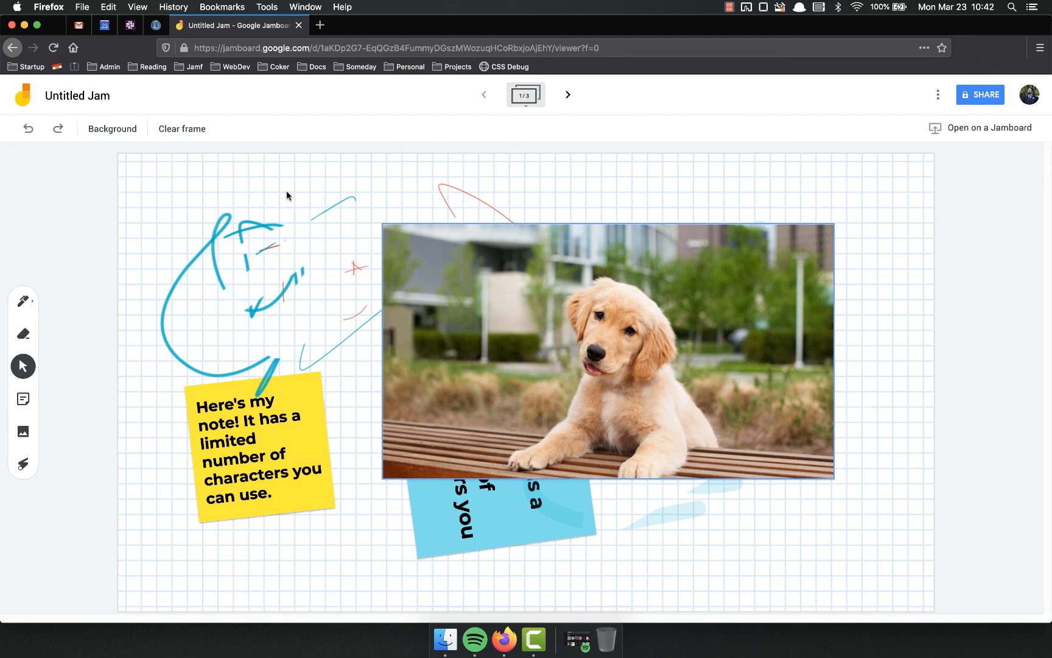
mouse_move(249, 192)
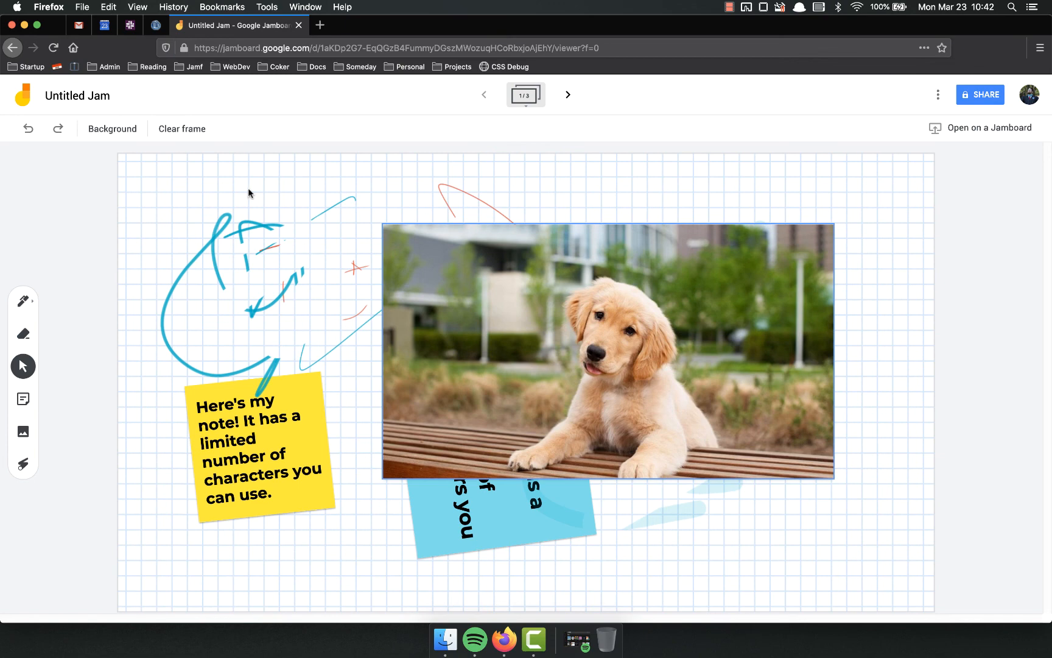